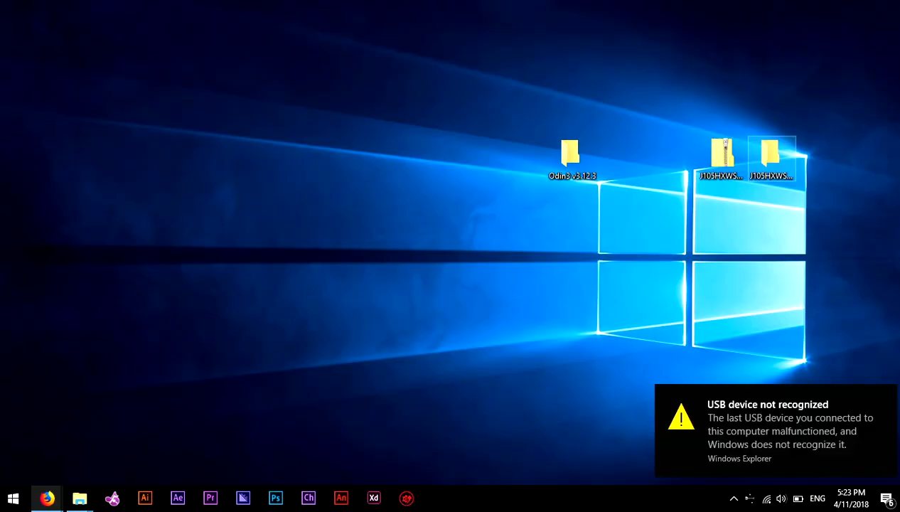
Step: Open the Odin3 v3.12.3 folder from the desktop
{"action": "double_click", "coordinate": [569, 156]}
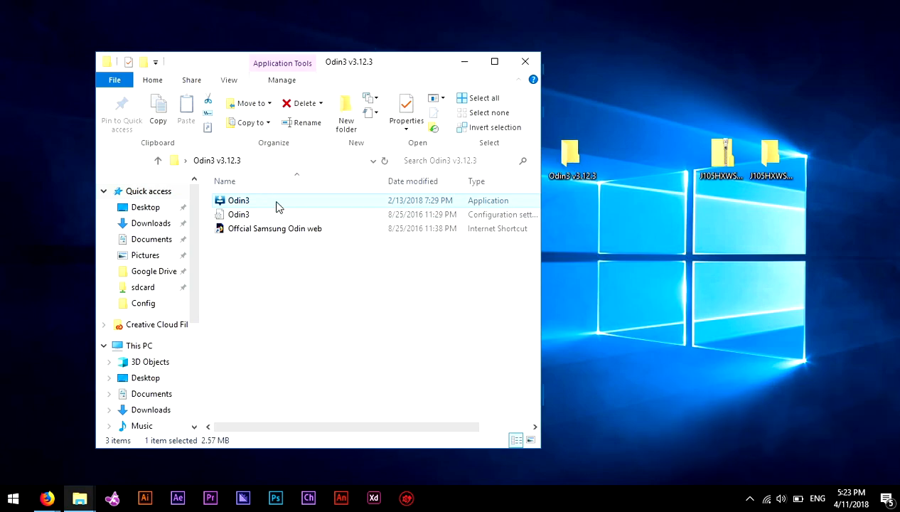
Step: Launch Odin3.exe from the Odin3 v3.12.3 folder
{"action": "double_click", "coordinate": [238, 200]}
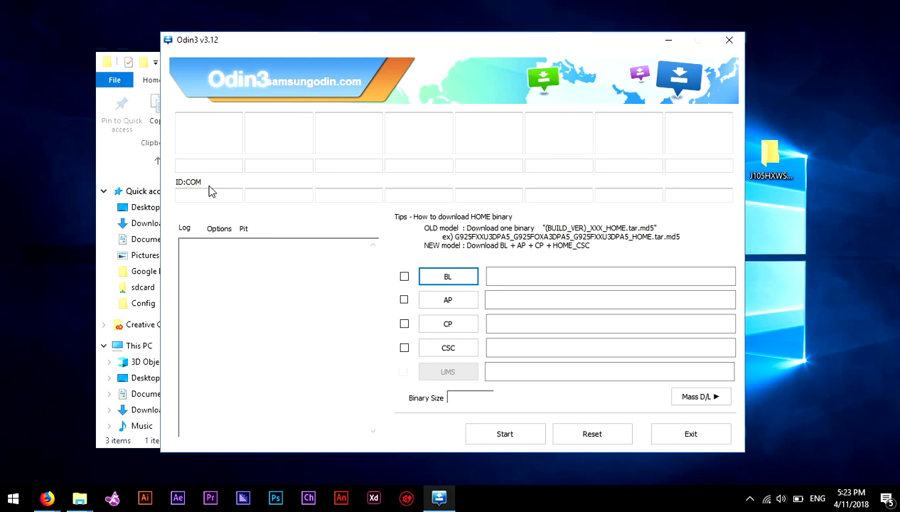
{"action": "mouse_move", "coordinate": [229, 213]}
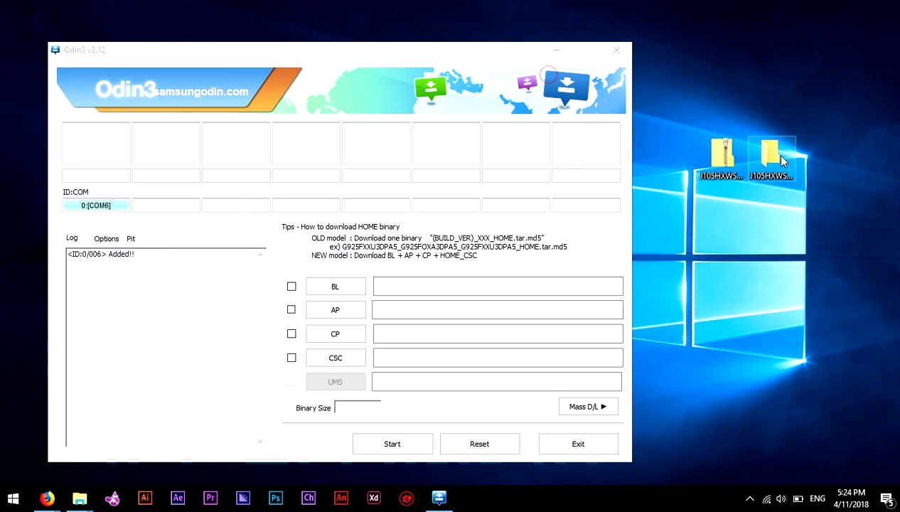
Step: Open the J105HXWS0ARB1_J105HOJV0AQK1_EGY folder and select its .tar.md5 firmware file
{"action": "double_click", "coordinate": [771, 152]}
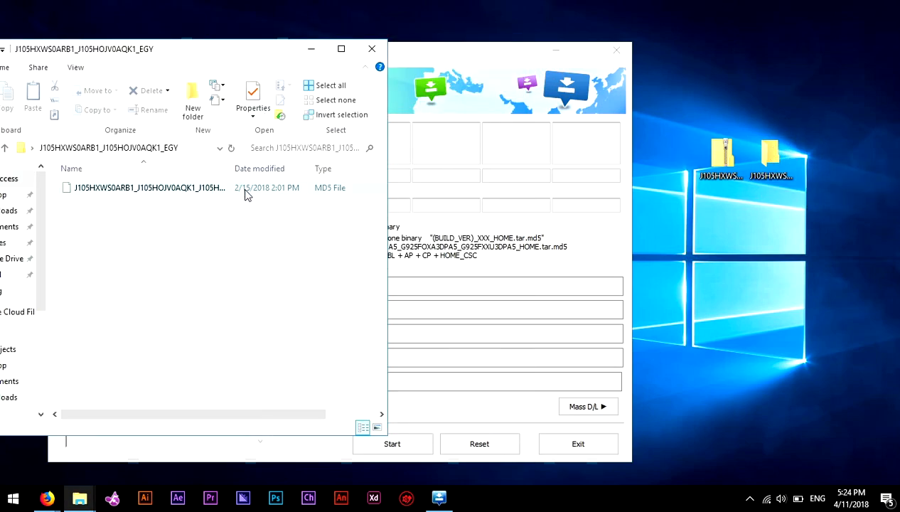
{"action": "left_click", "coordinate": [149, 187]}
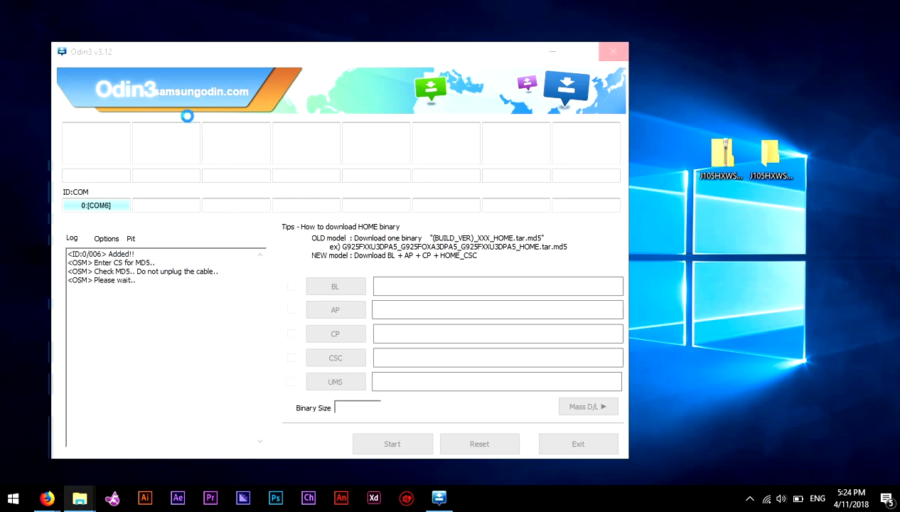
{"action": "mouse_move", "coordinate": [181, 282]}
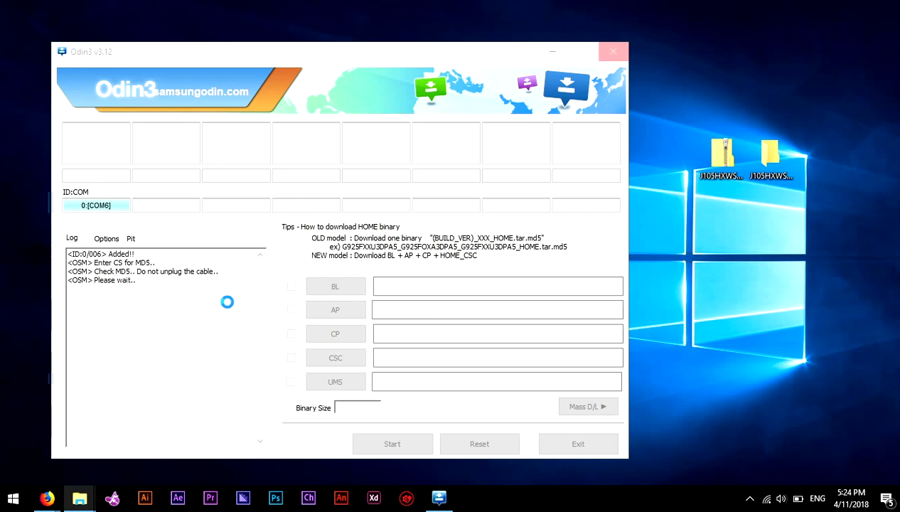
{"action": "mouse_move", "coordinate": [268, 169]}
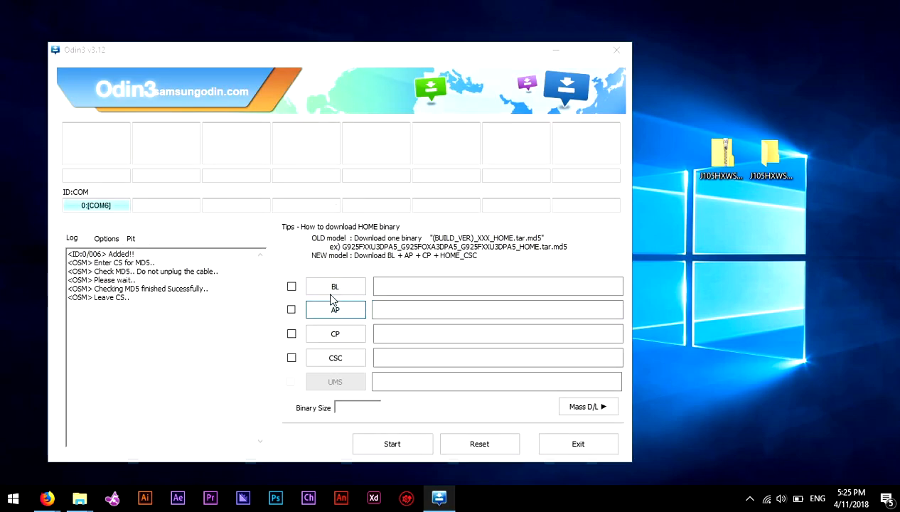
Step: Load the HOME.tar.md5 firmware into the AP slot and start flashing
{"action": "left_click", "coordinate": [335, 309]}
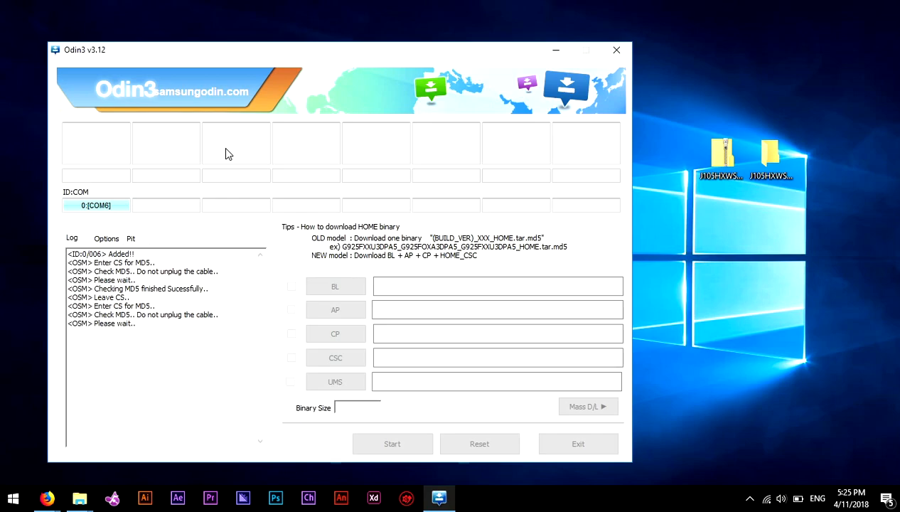
{"action": "left_click", "coordinate": [334, 309]}
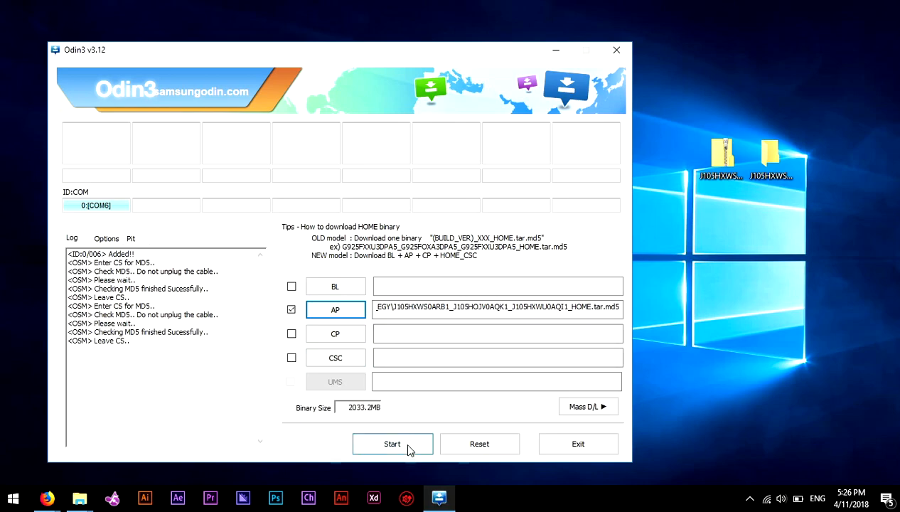
{"action": "left_click", "coordinate": [392, 443]}
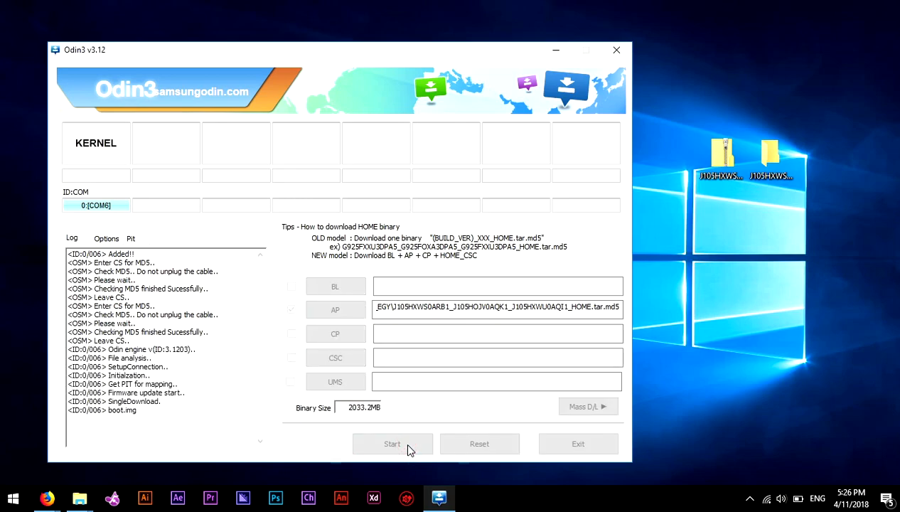